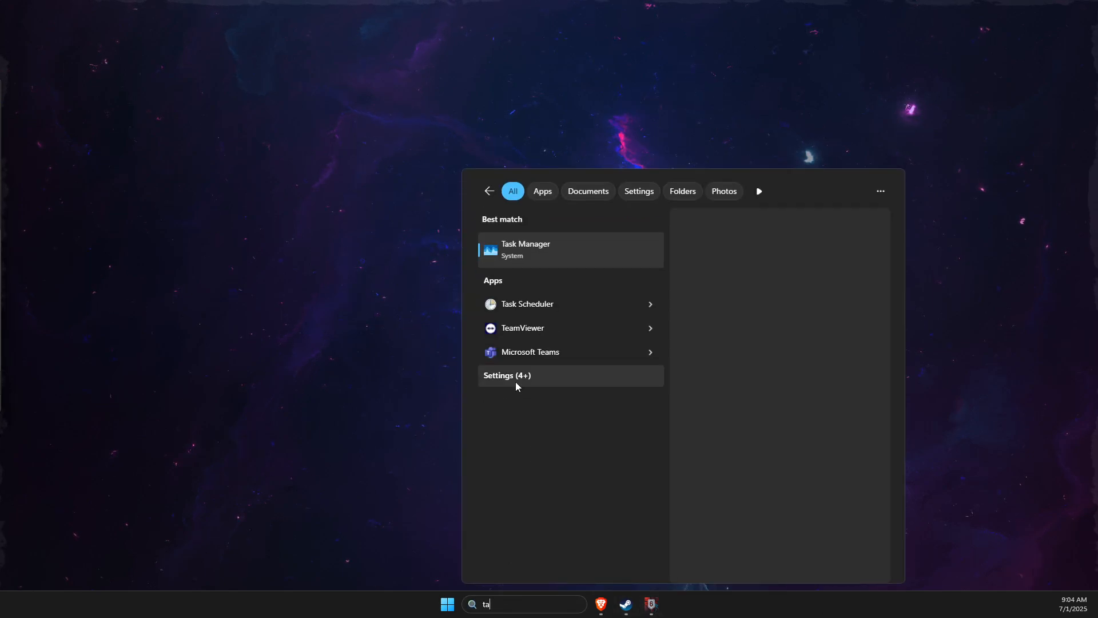
- Launch Task Manager from the Start search best match
{"action": "left_click", "coordinate": [525, 249]}
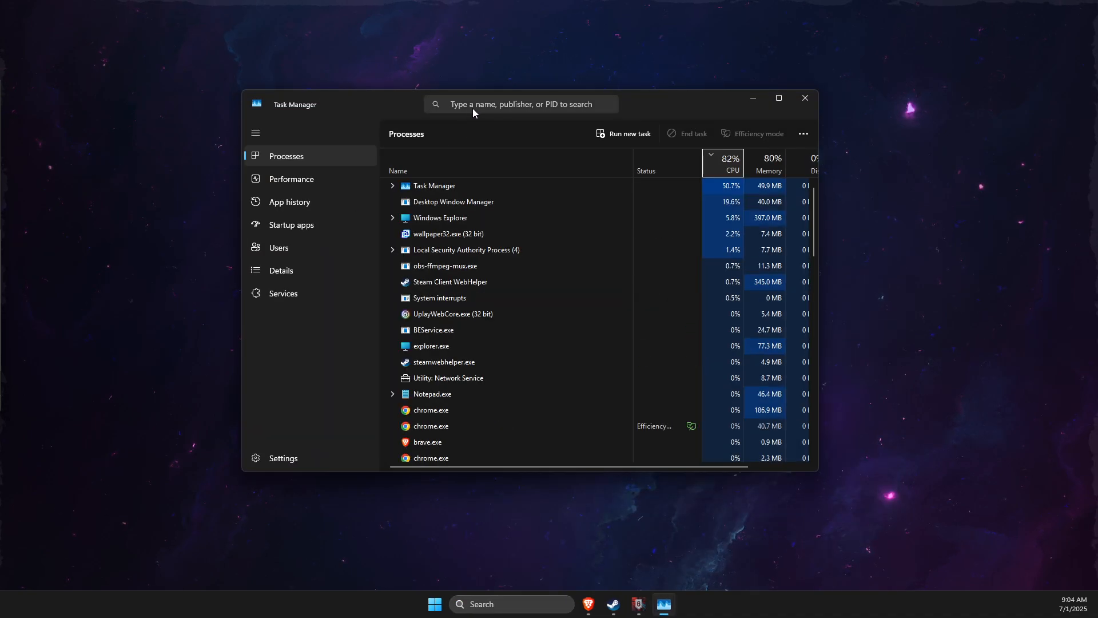
- Filter the Processes list by 'ubisoft' to show Rainbow Six and Ubisoft Connect
{"action": "type", "text": "ubsi"}
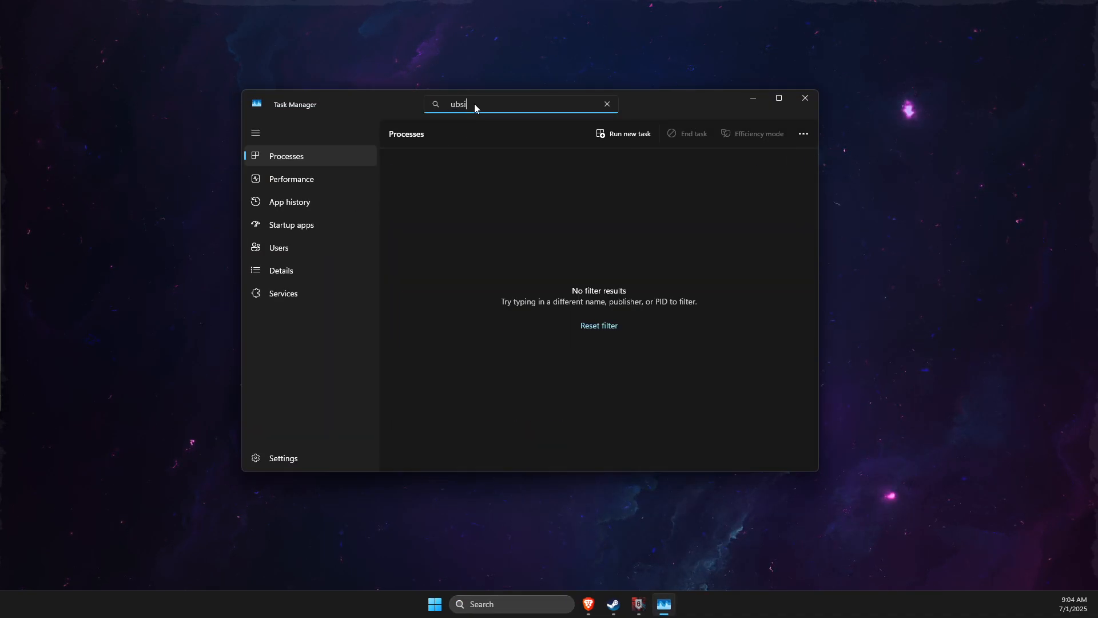
{"action": "type", "text": "ubbi"}
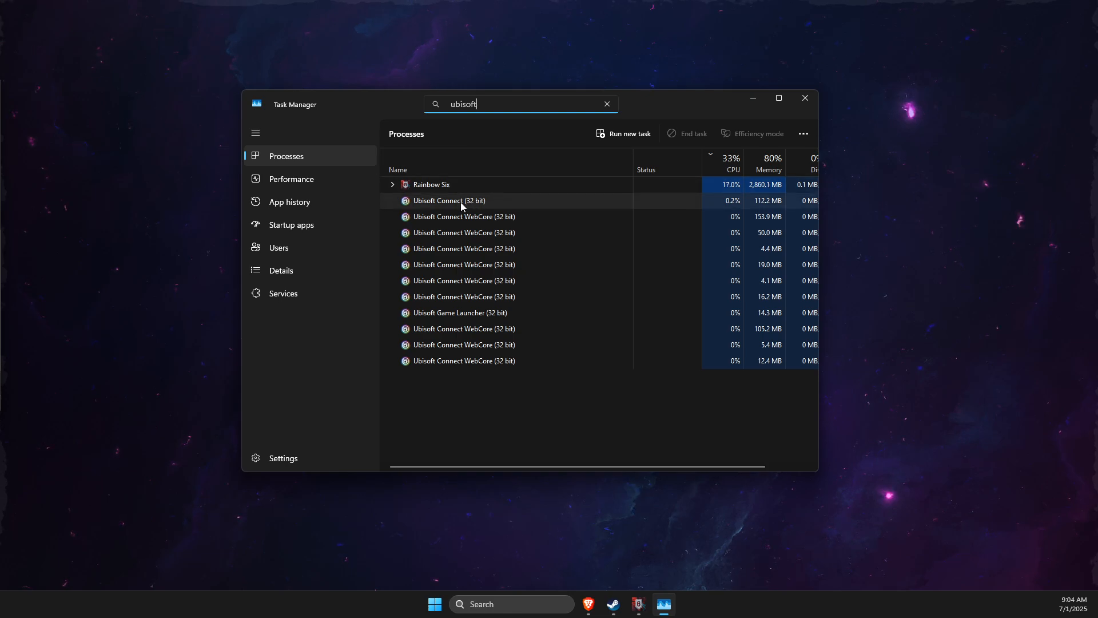
- Go to details for Ubisoft Connect and select RainbowSix.exe in the Details list
{"action": "right_click", "coordinate": [448, 201]}
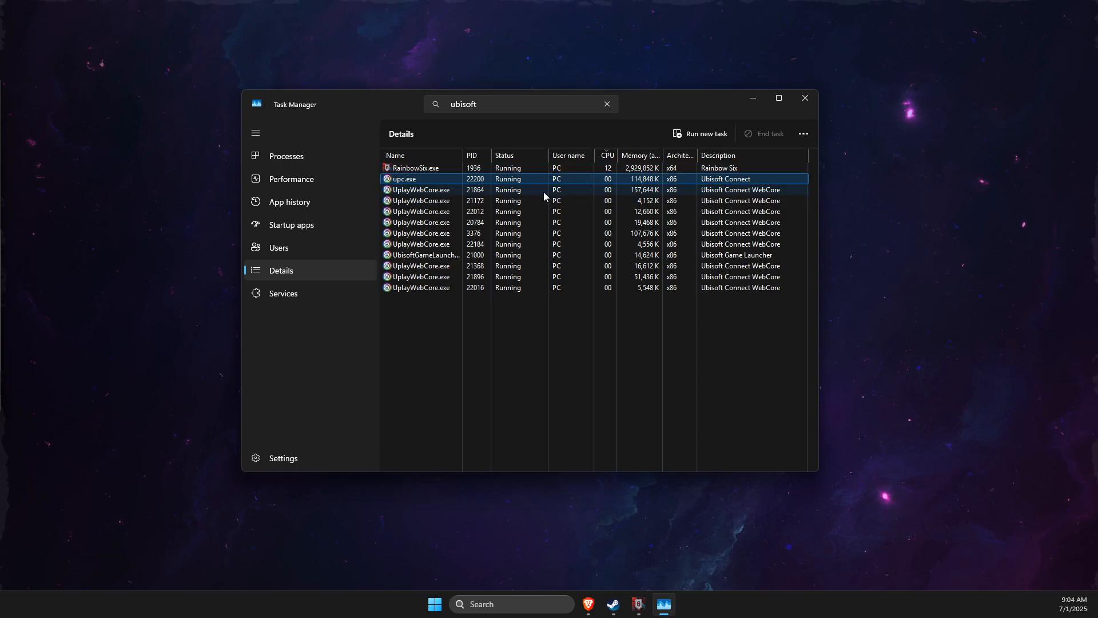
{"action": "left_click", "coordinate": [414, 167]}
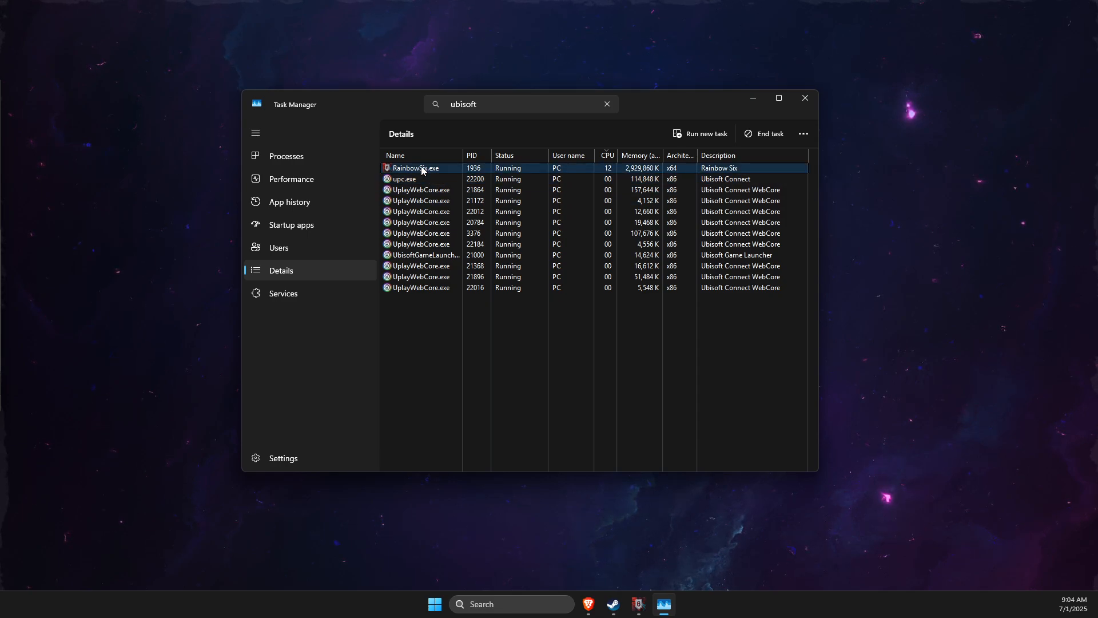
- Restrict RainbowSix.exe to run on CPU 3 only via Set affinity
{"action": "right_click", "coordinate": [414, 167]}
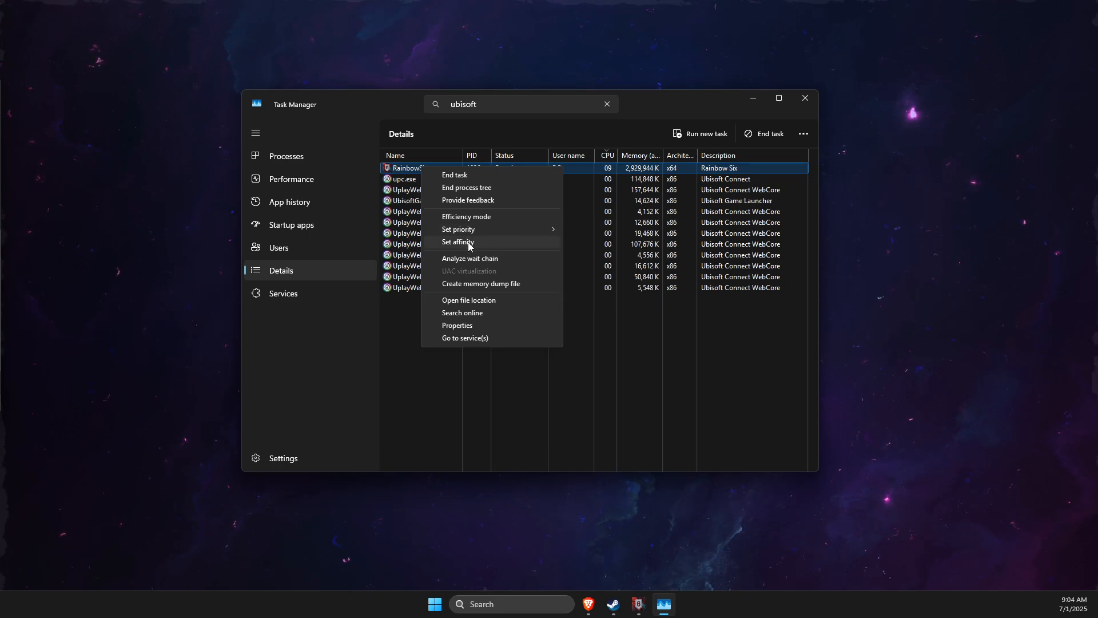
{"action": "left_click", "coordinate": [456, 242]}
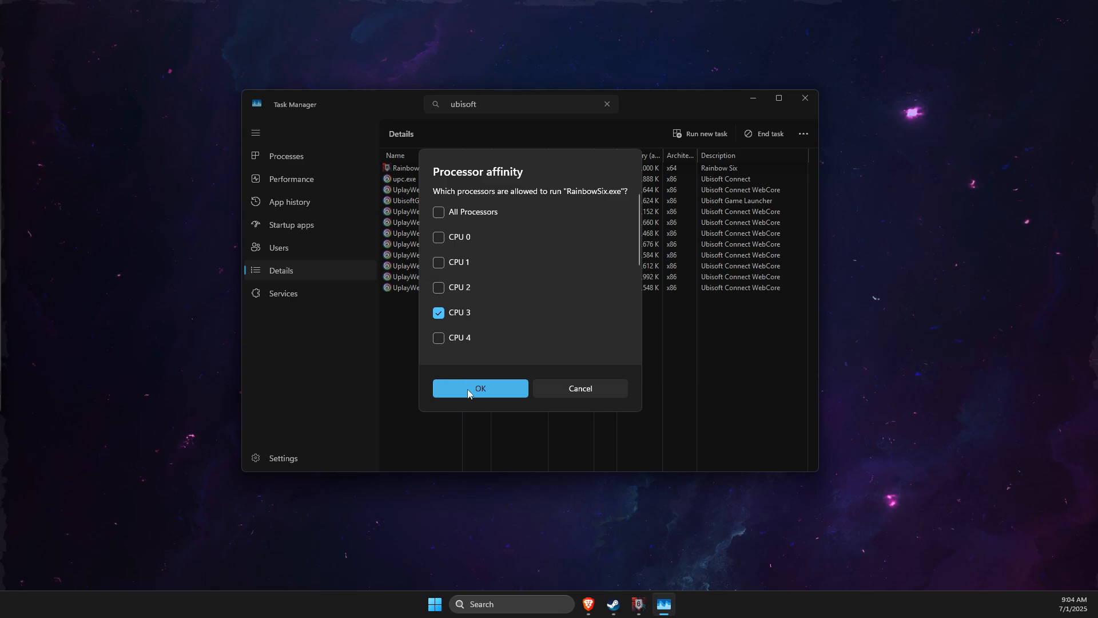
{"action": "left_click", "coordinate": [479, 388]}
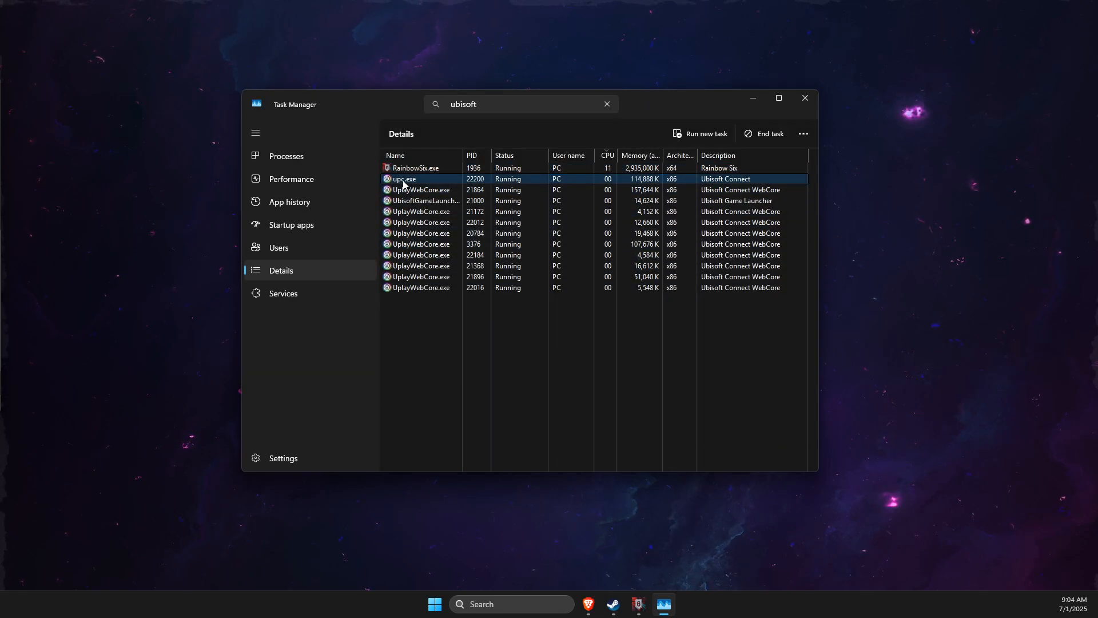
- Adjust the processor affinity of upc.exe and confirm the selection
{"action": "right_click", "coordinate": [404, 179]}
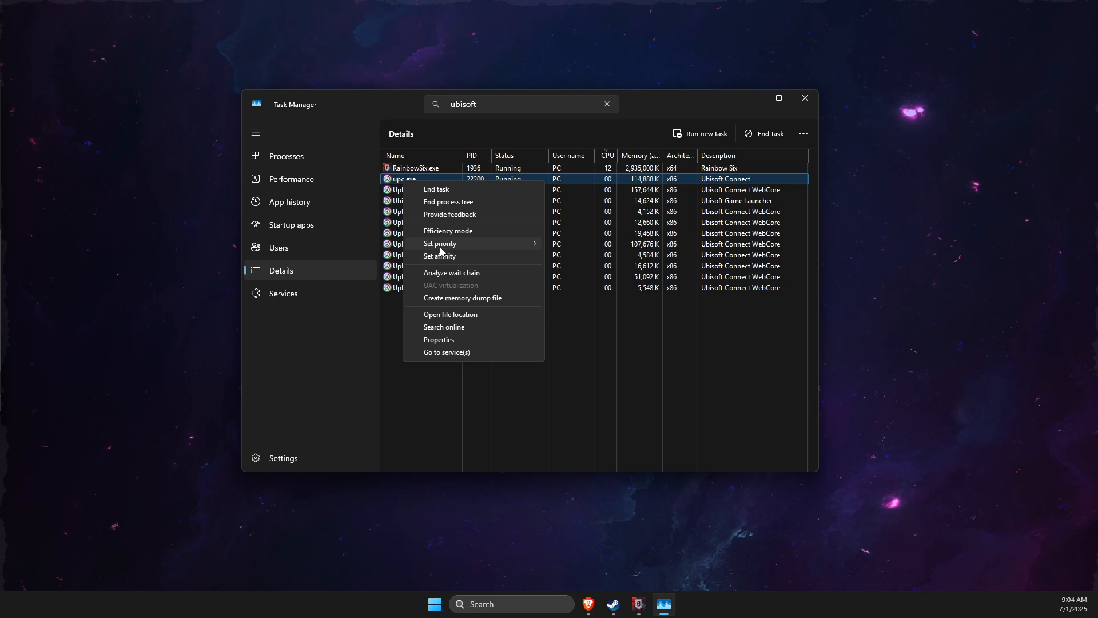
{"action": "left_click", "coordinate": [440, 255]}
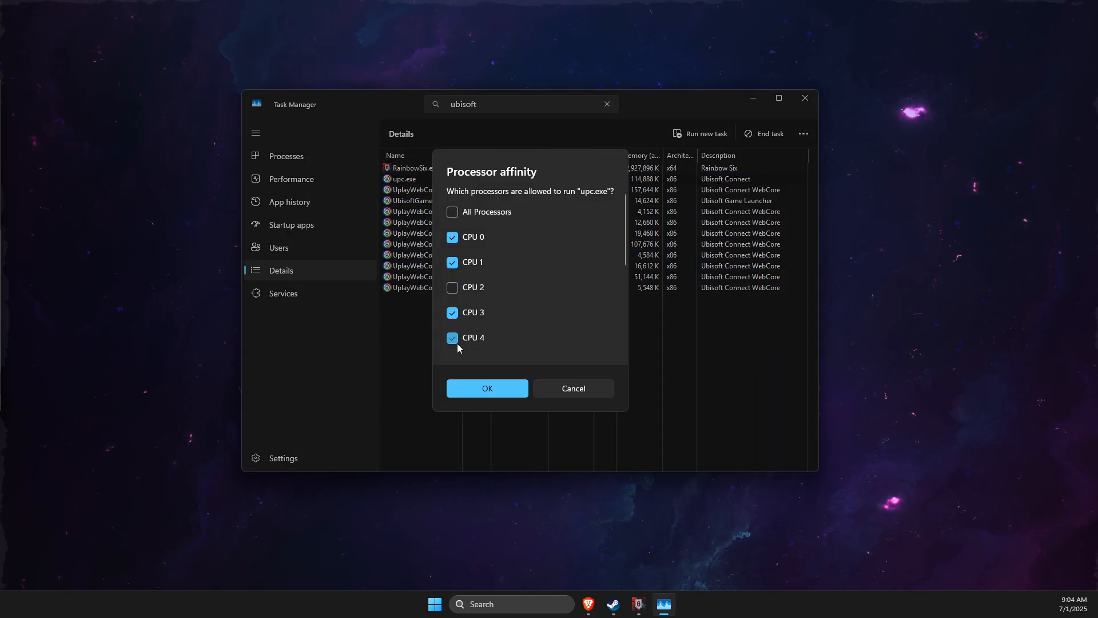
{"action": "left_click", "coordinate": [487, 387]}
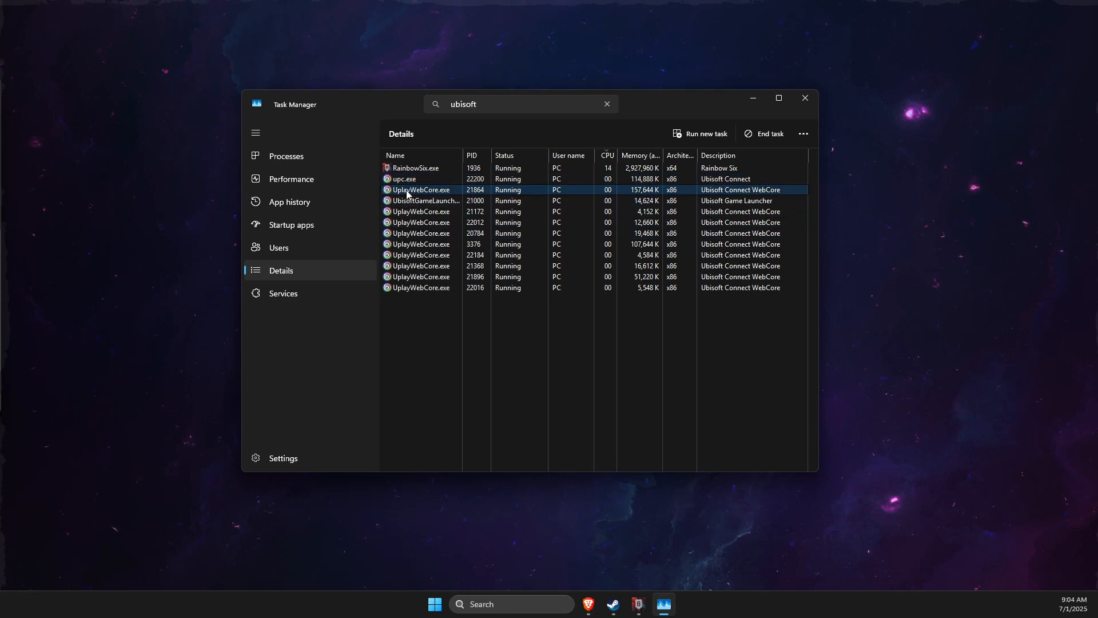
- Set the processor affinity of UplayWebCore.exe, then close Task Manager
{"action": "right_click", "coordinate": [420, 189]}
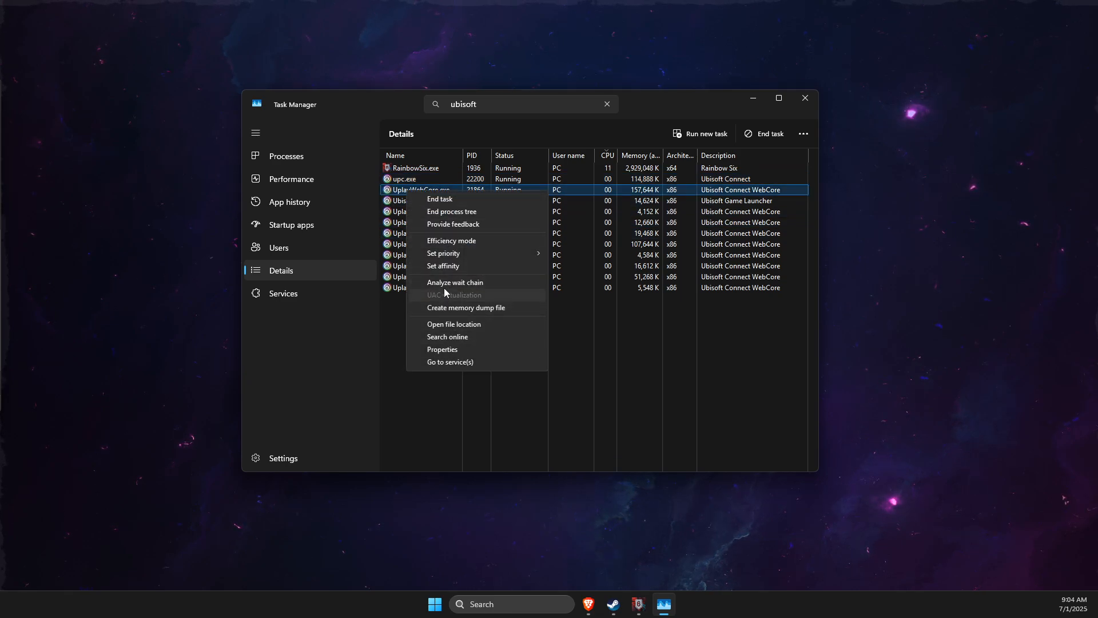
{"action": "left_click", "coordinate": [443, 266]}
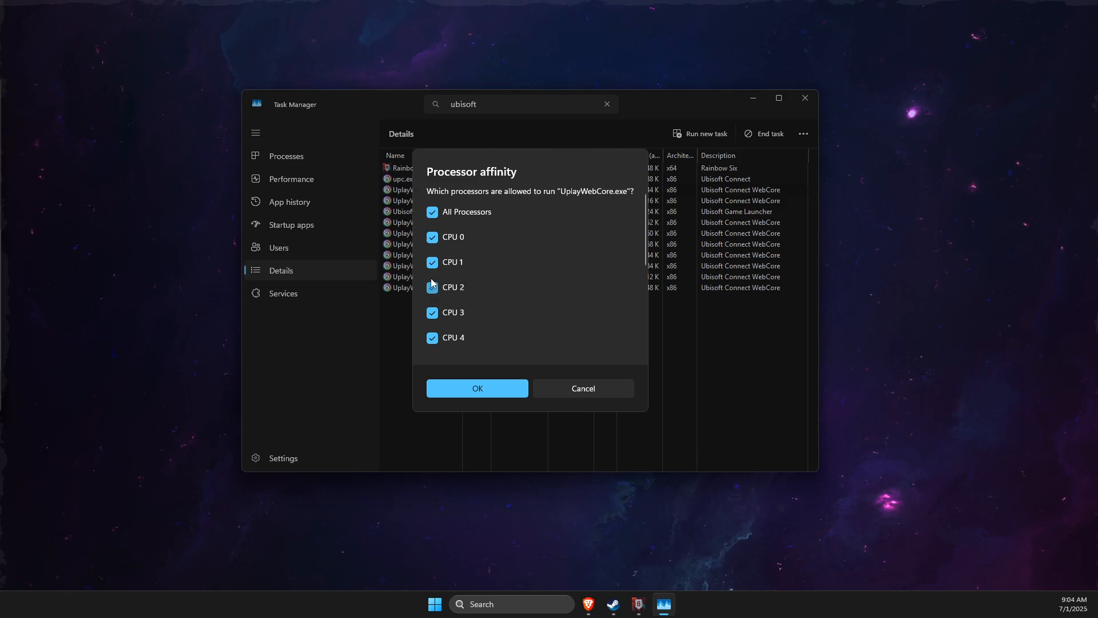
{"action": "left_click", "coordinate": [477, 387]}
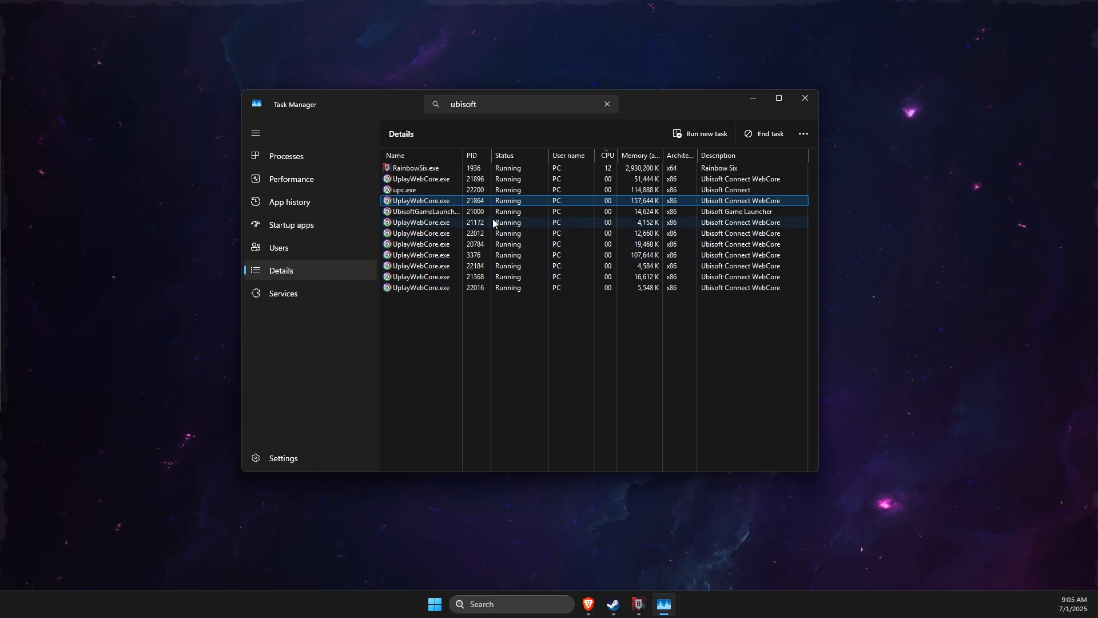
{"action": "left_click", "coordinate": [804, 99]}
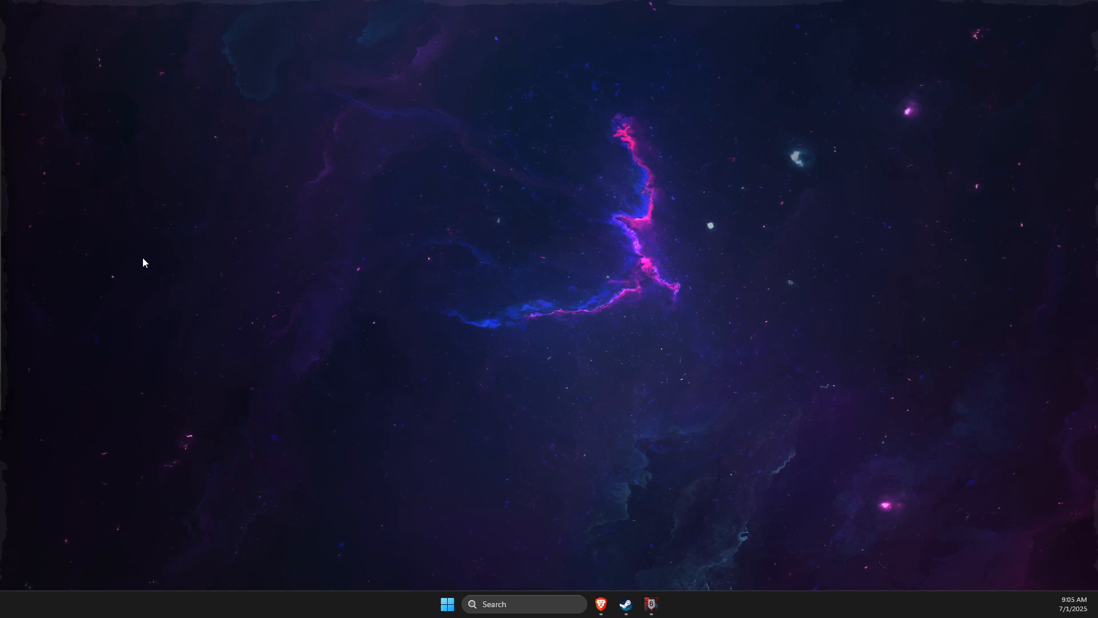